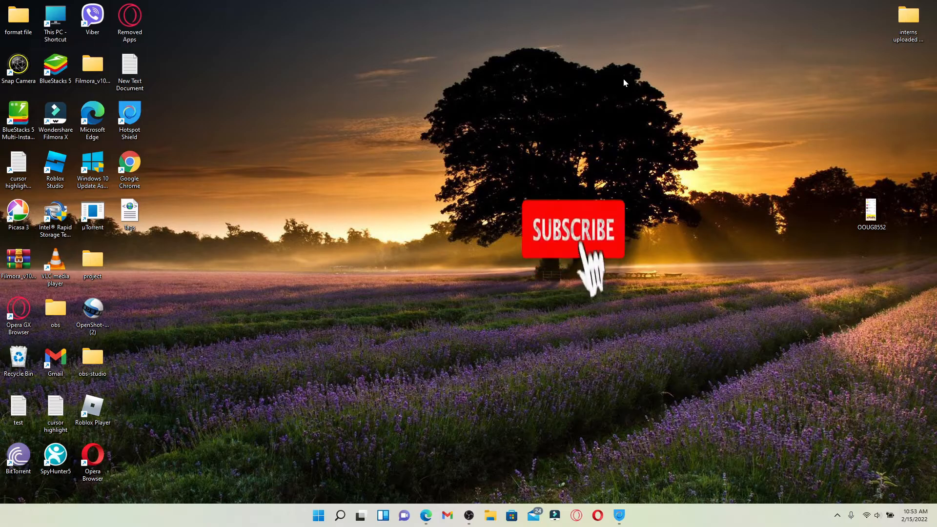
# Launch Edge and search Google for 'venmo synchrony credit card login'.
pyautogui.click(573, 229)
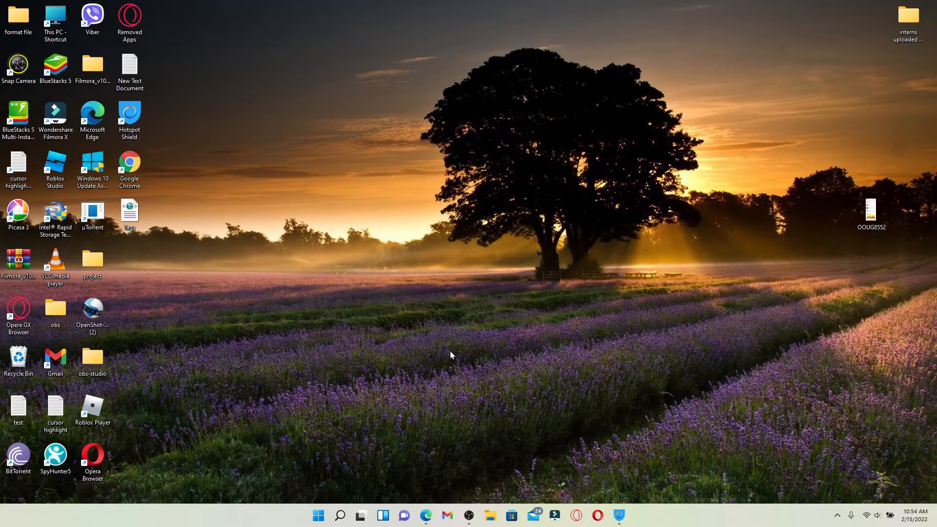
pyautogui.click(426, 516)
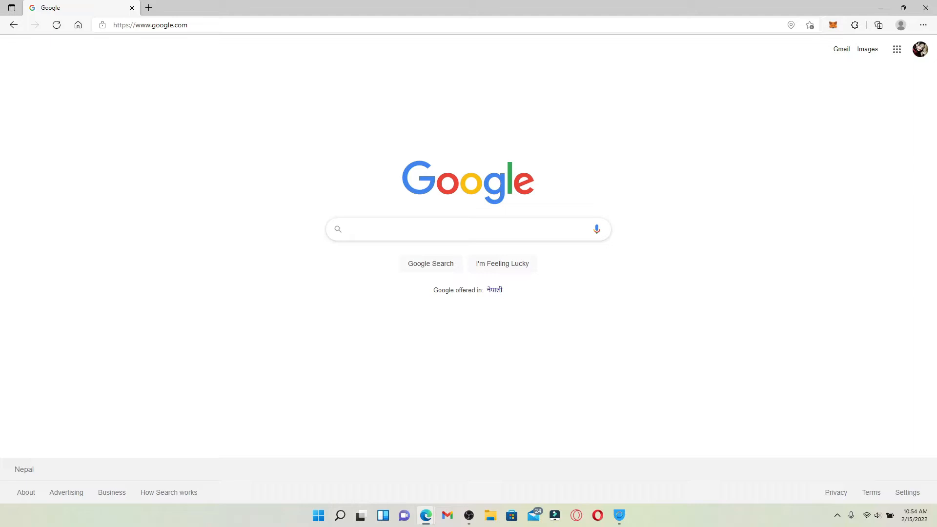
pyautogui.write('venmo synchrony credit card login')
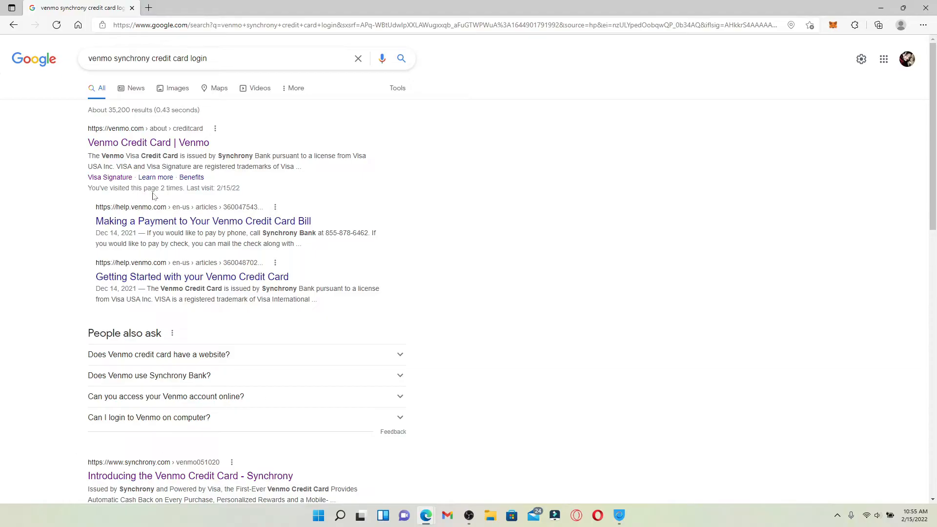
pyautogui.moveTo(19, 380)
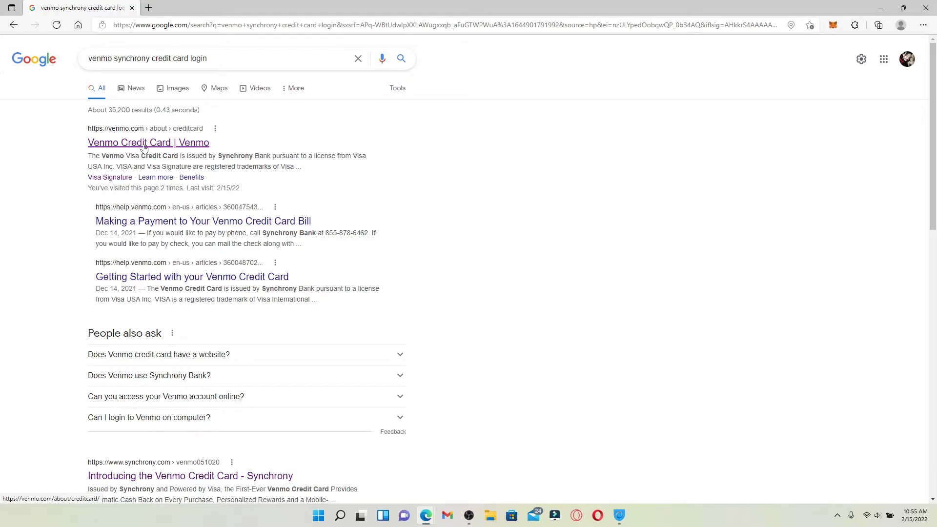
# Follow the 'Venmo Credit Card | Venmo' result through 'Sign In and Apply' to the sign-in page.
pyautogui.click(148, 143)
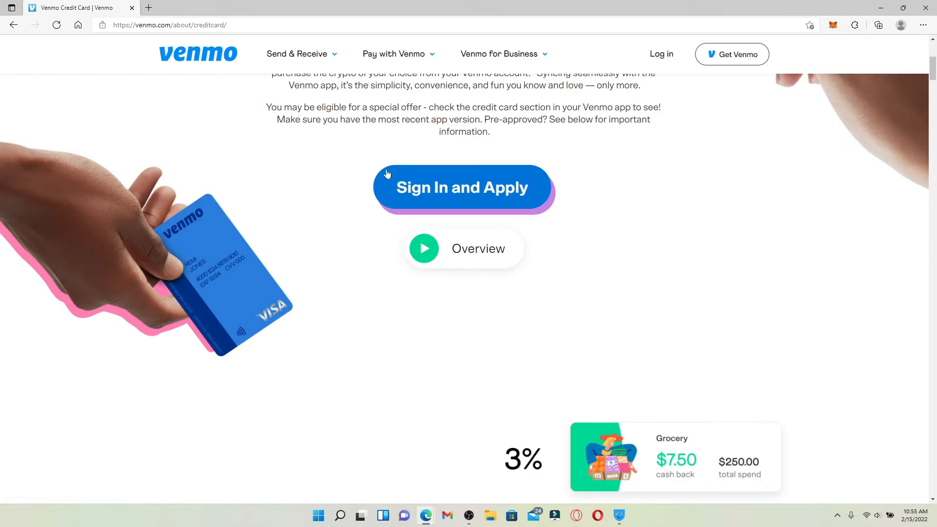
pyautogui.click(464, 187)
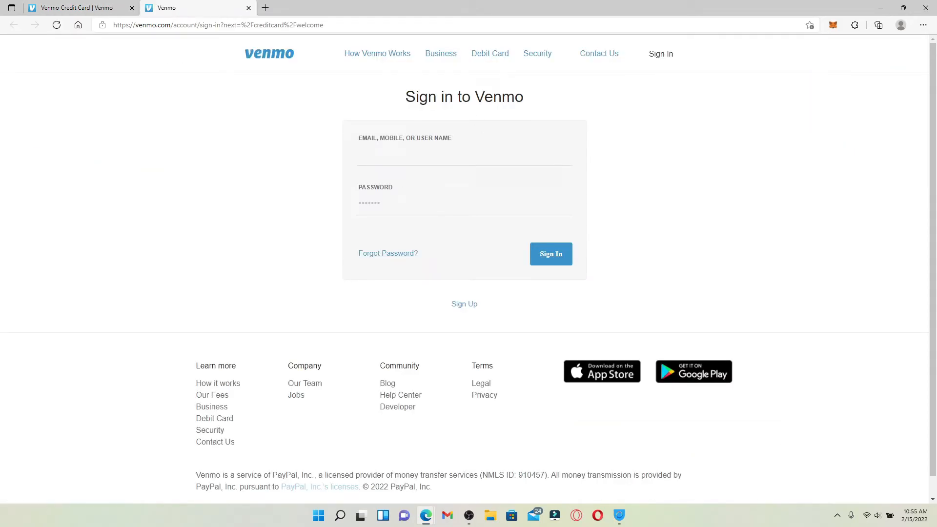
pyautogui.click(464, 153)
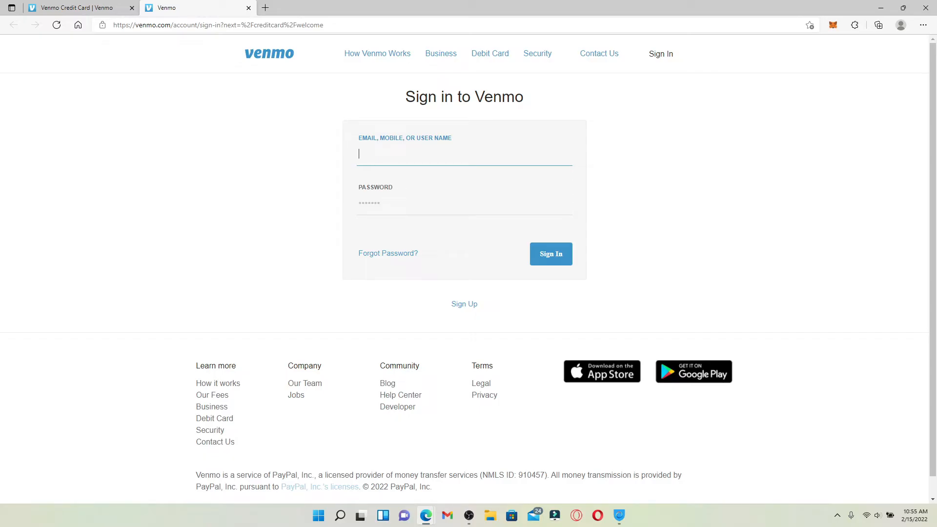
pyautogui.write('rupadulal')
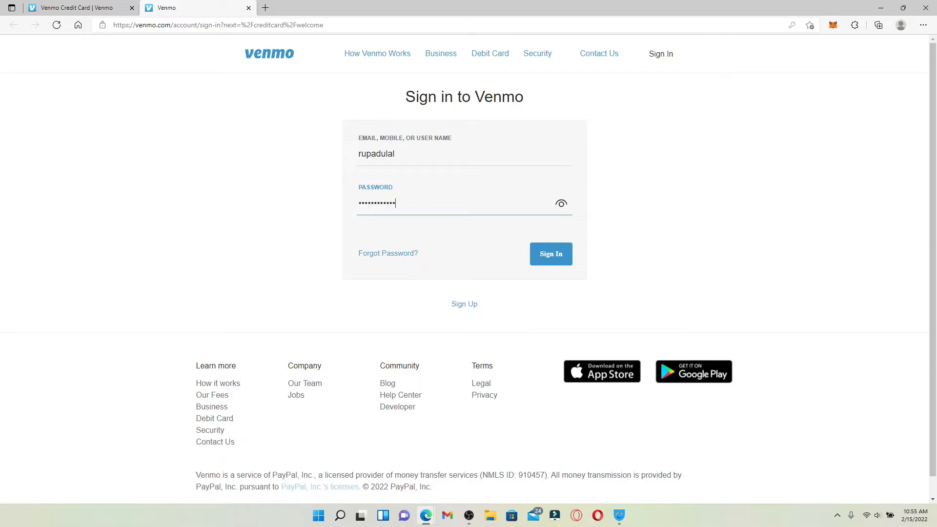
pyautogui.moveTo(387, 253)
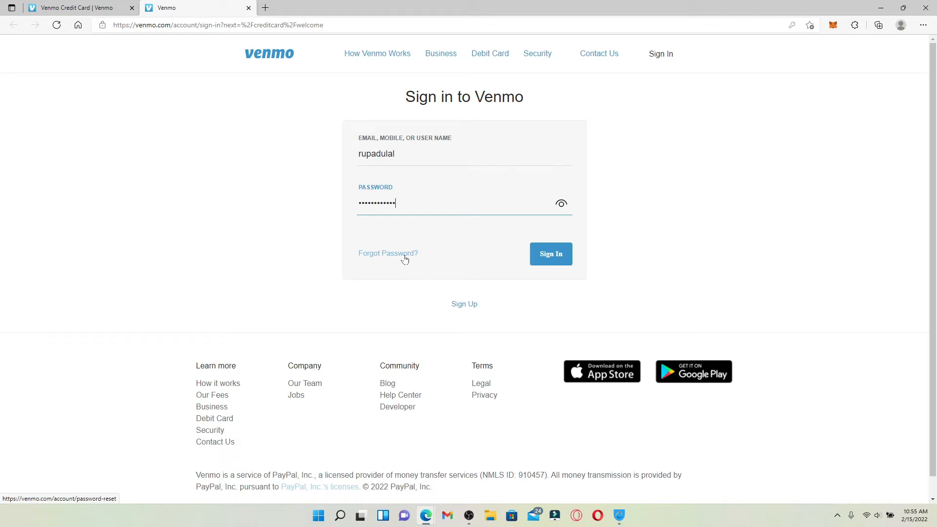
pyautogui.moveTo(449, 252)
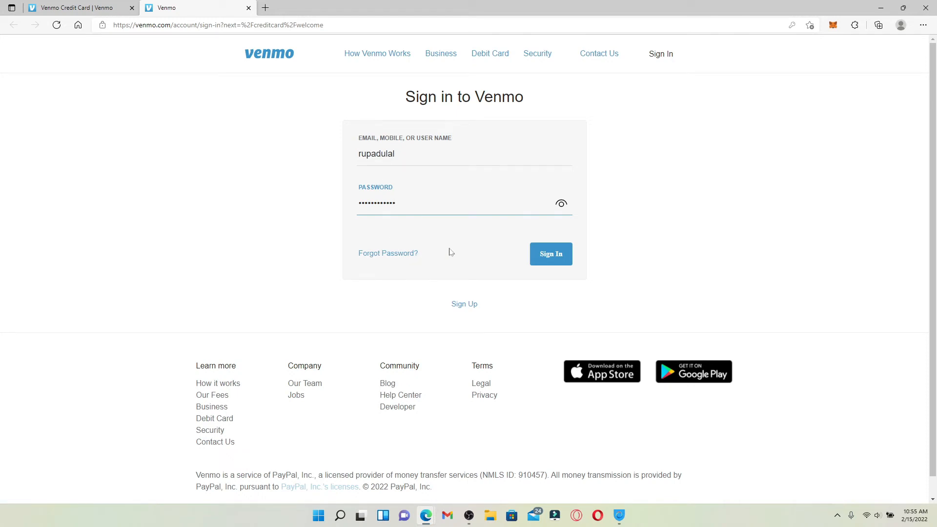